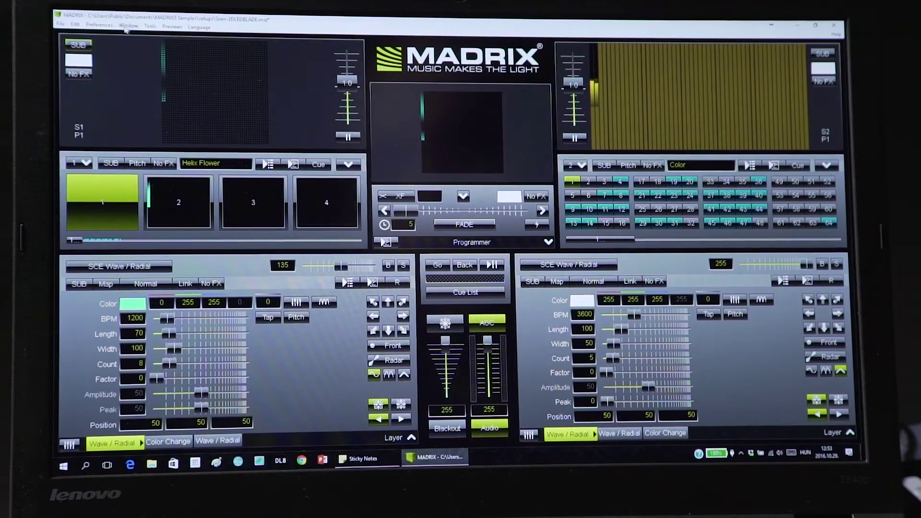
- Bring up the Device Manager from Preferences to list the DMX output devices
click(100, 25)
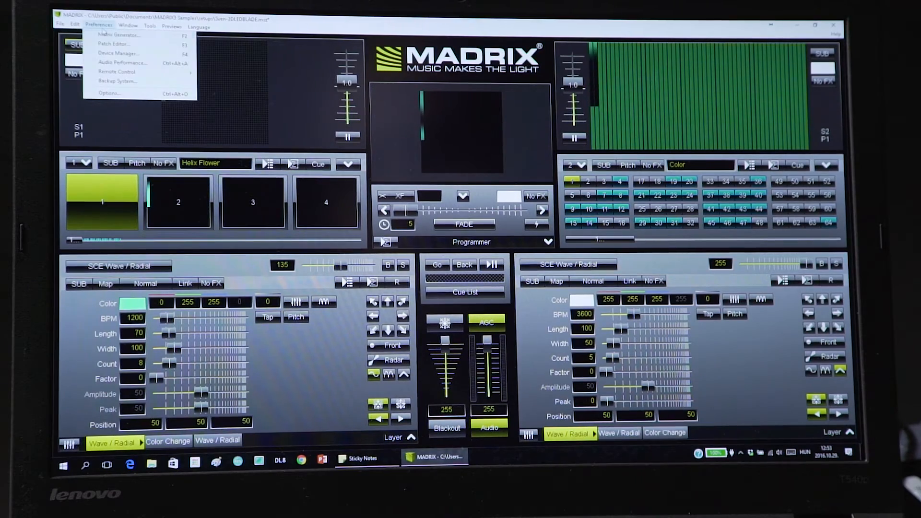
click(119, 54)
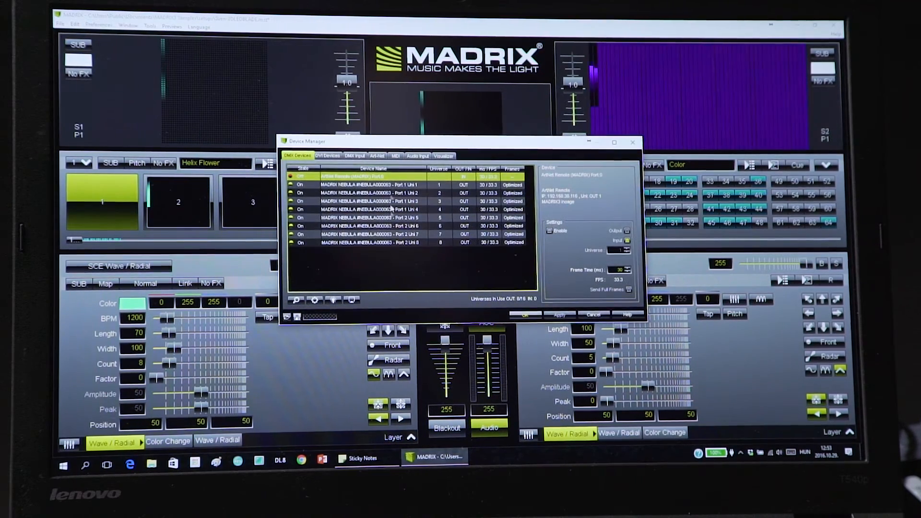
- Show the MADRIX NEBULA device's configuration with its network, universe and port settings
click(372, 185)
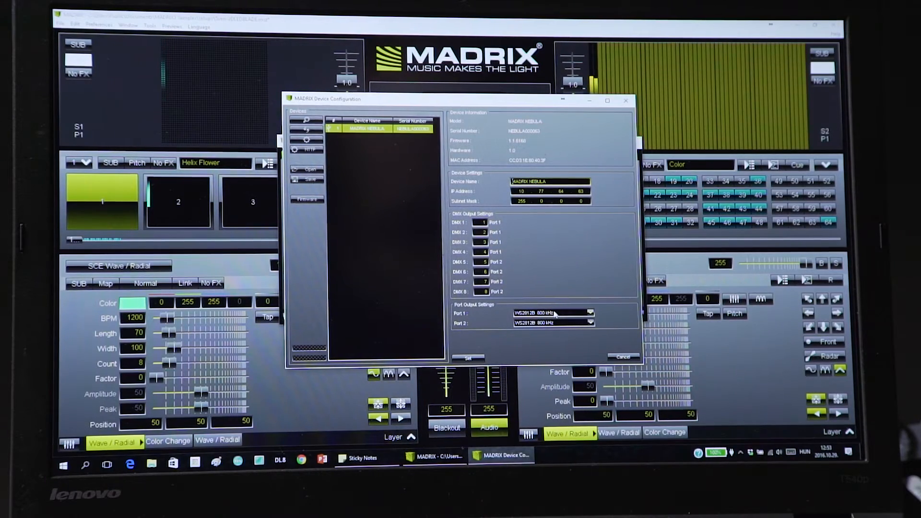
- Review the Port Output Settings (WS2812B 800 kHz) and cancel out of the Nebula configuration
click(589, 313)
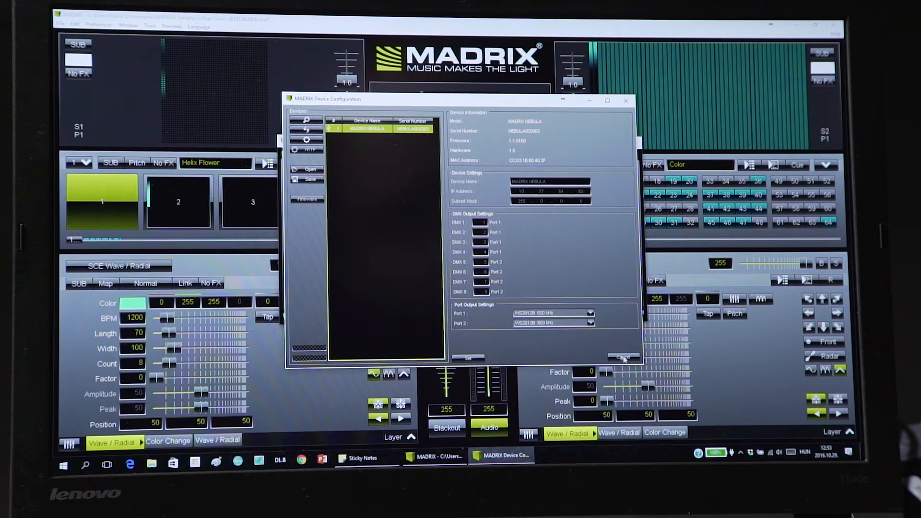
click(627, 101)
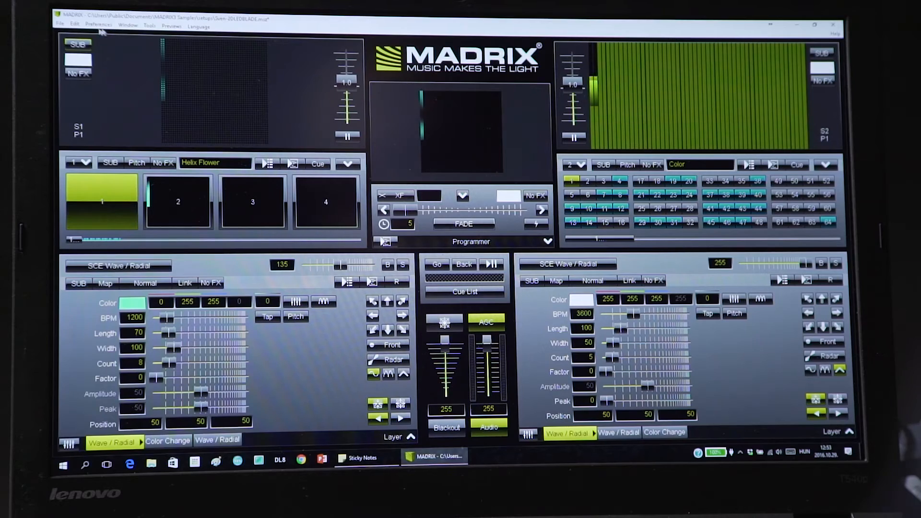
- Bring up the Patch Editor from Preferences to add DMX fixtures
click(99, 25)
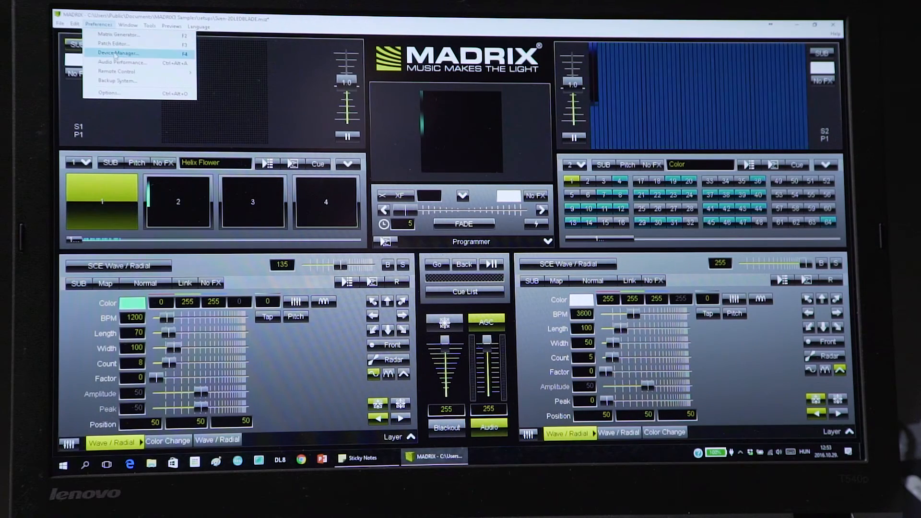
click(118, 44)
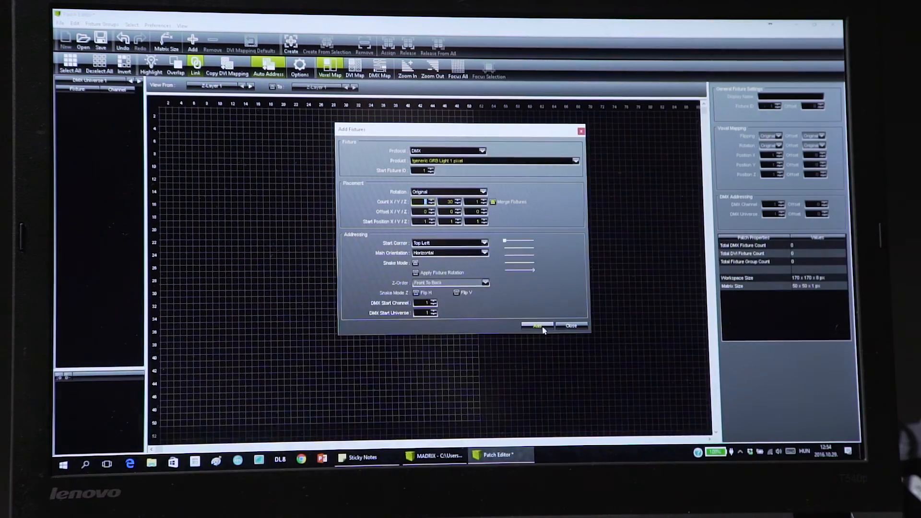
- Add the 2 by 30 grid of Generic GRB 1-pixel fixtures and close the Add Fixtures window
click(537, 326)
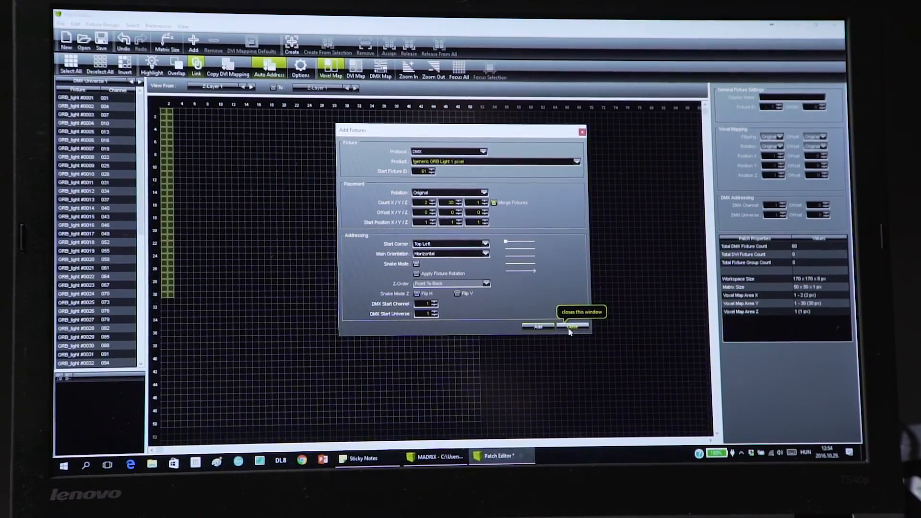
click(571, 326)
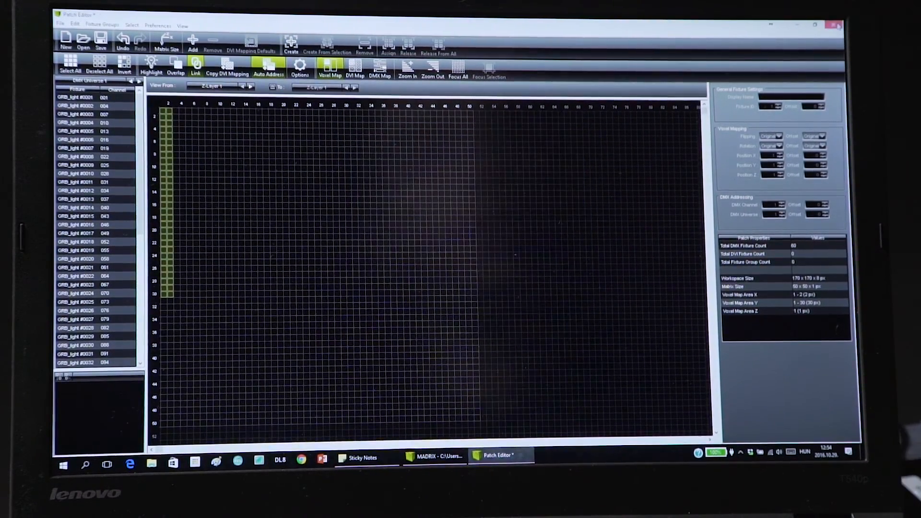